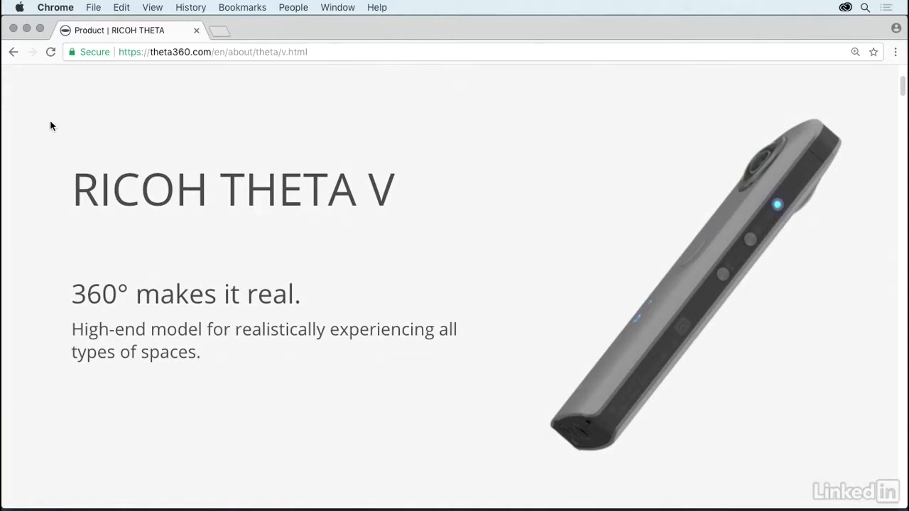
mouse_move(98, 253)
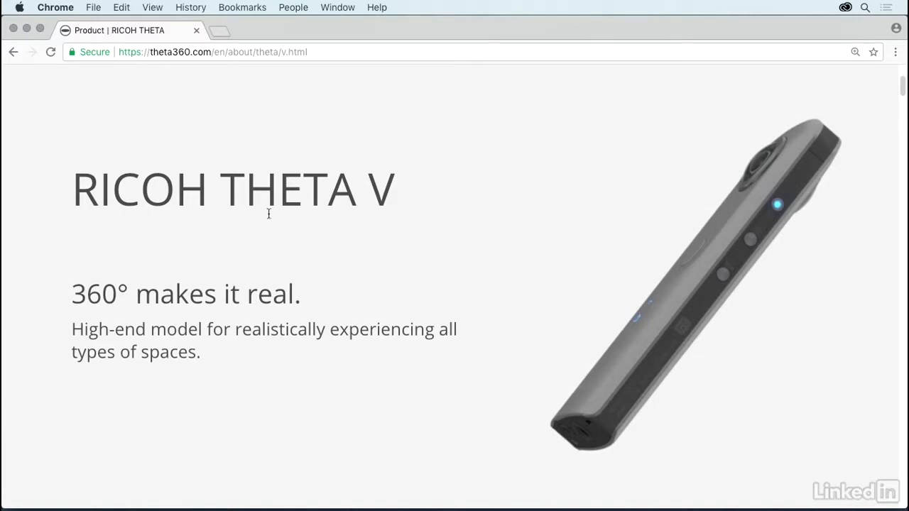
mouse_move(139, 129)
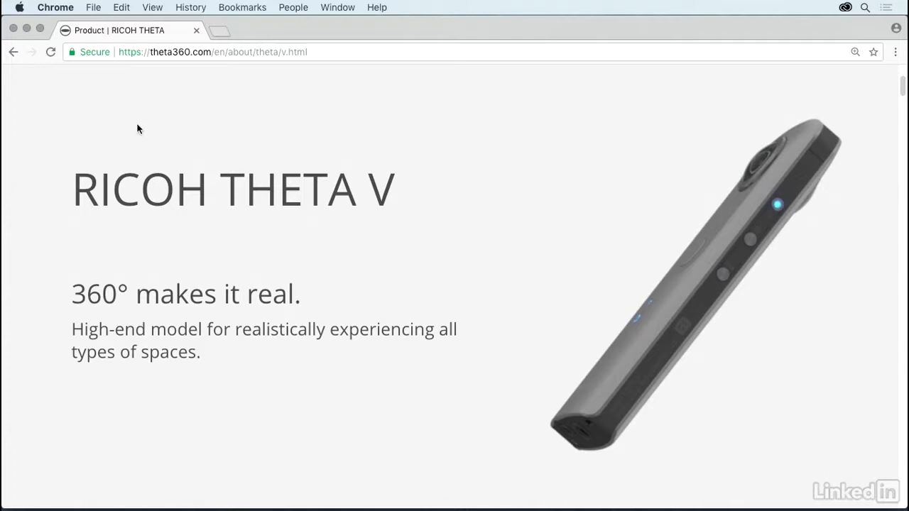
mouse_move(84, 114)
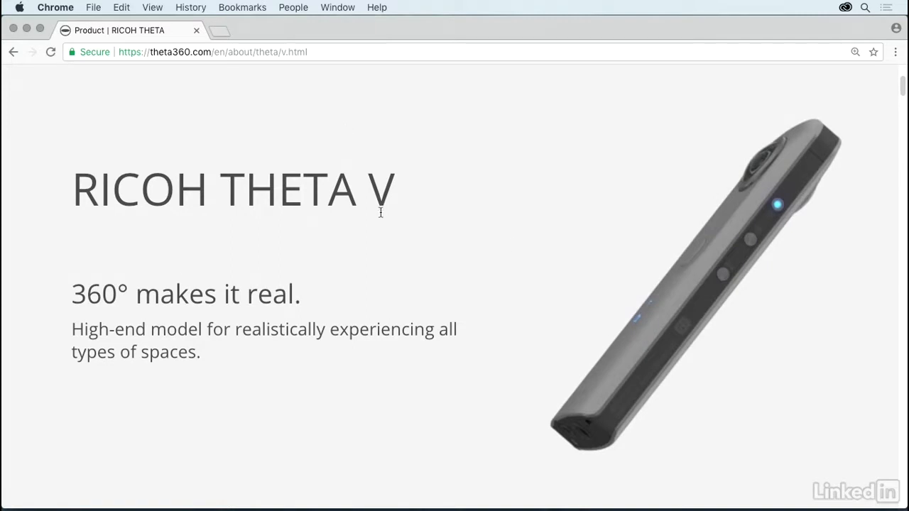
mouse_move(119, 100)
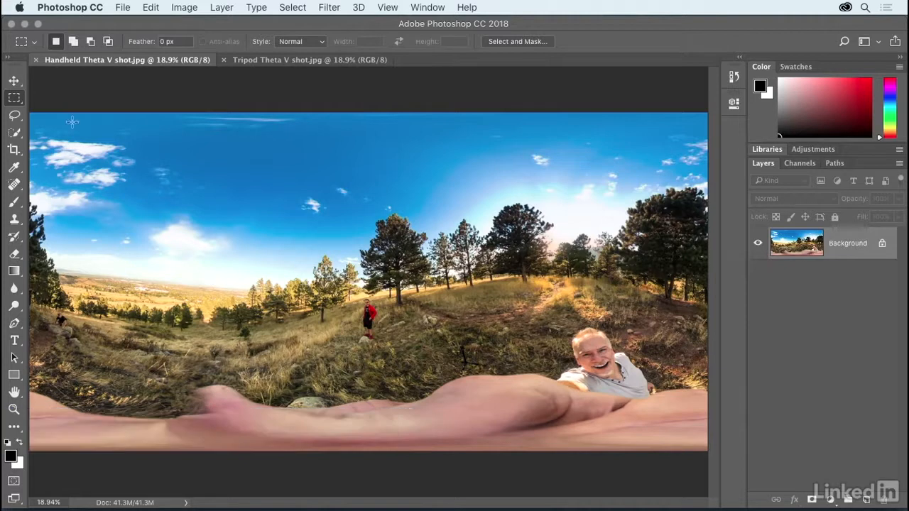
mouse_move(71, 95)
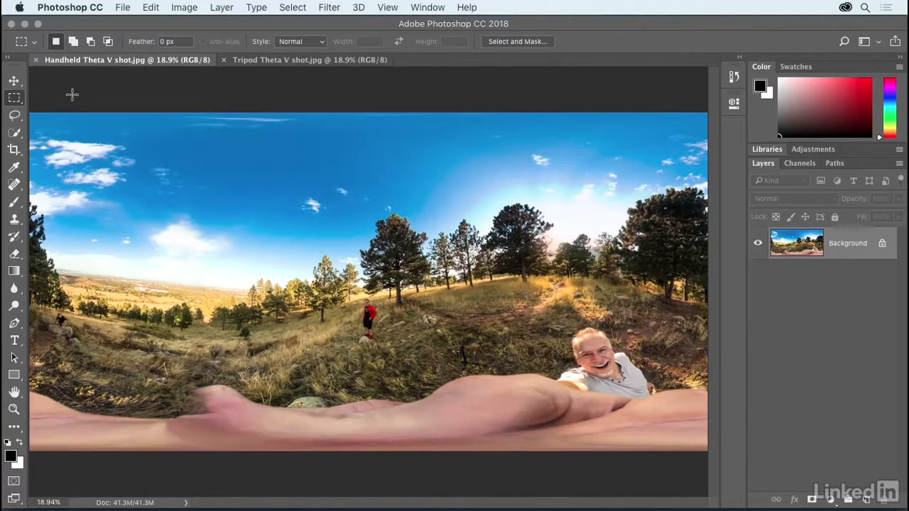
mouse_move(100, 201)
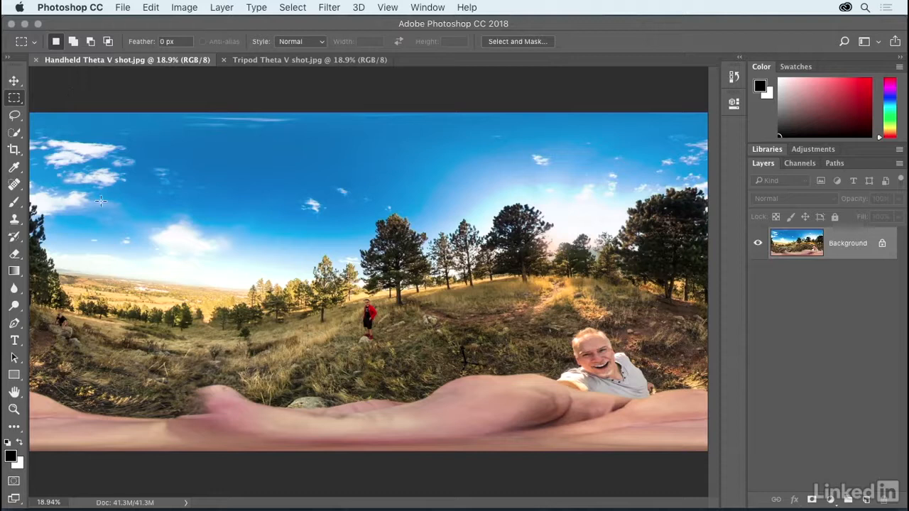
mouse_move(165, 108)
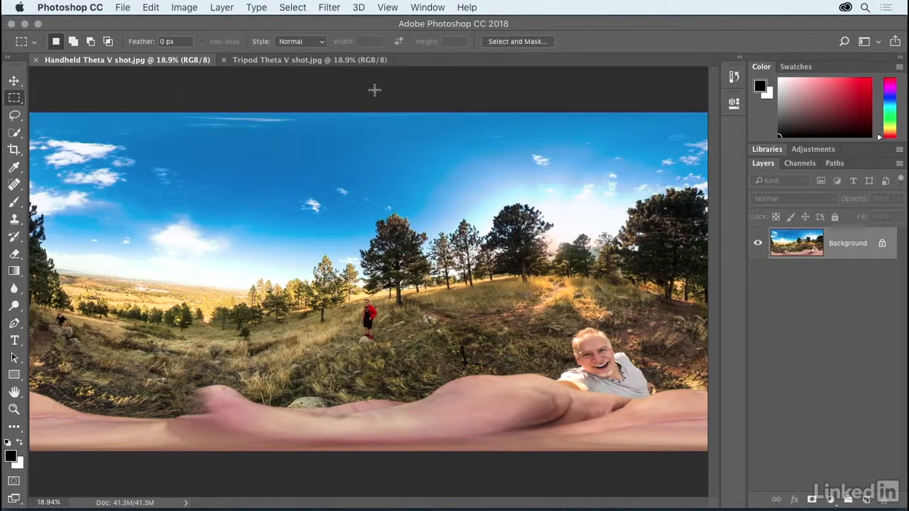
- Open the 3D menu with the Handheld Theta V shot as the active photo
click(358, 7)
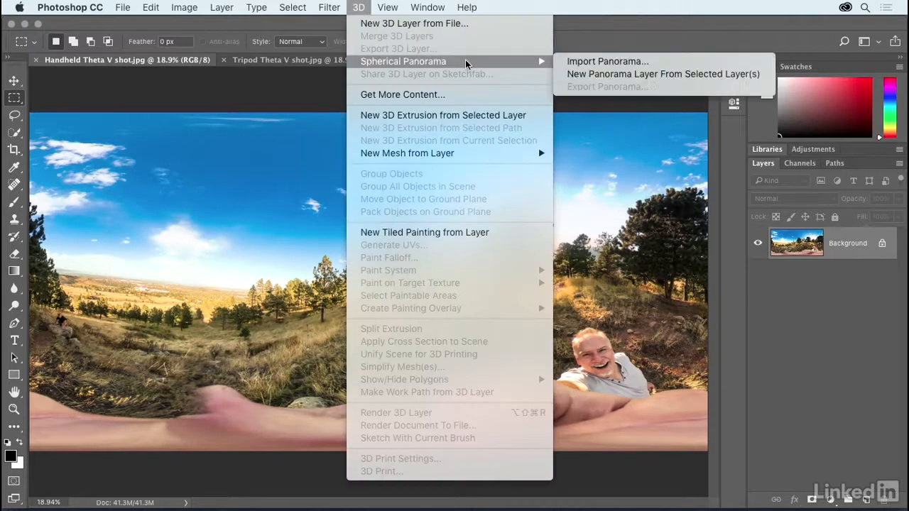
mouse_move(607, 62)
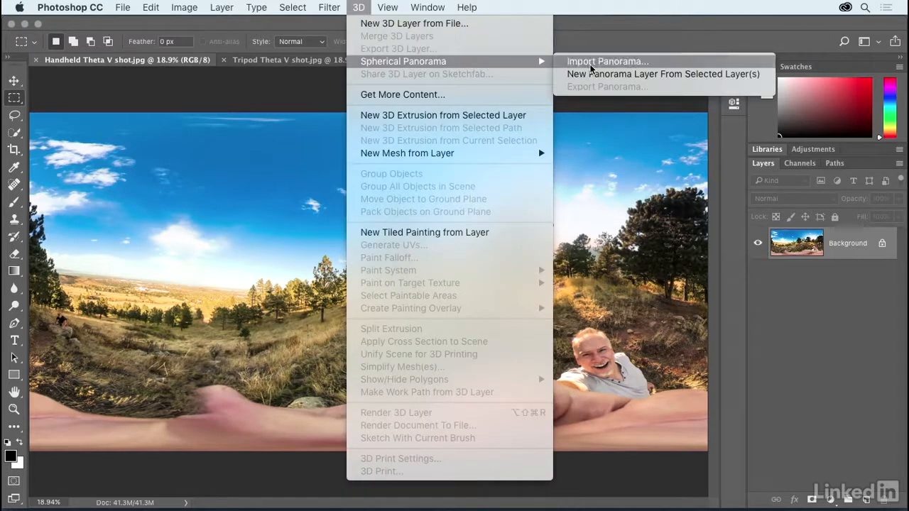
- Import Handheld Theta V shot.jpg as a spherical panorama, declining the 3D workspace
click(604, 61)
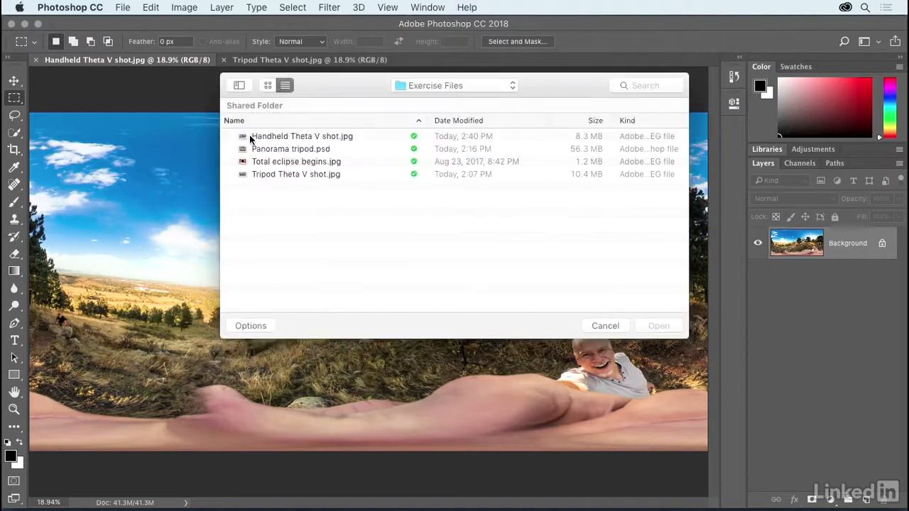
click(303, 136)
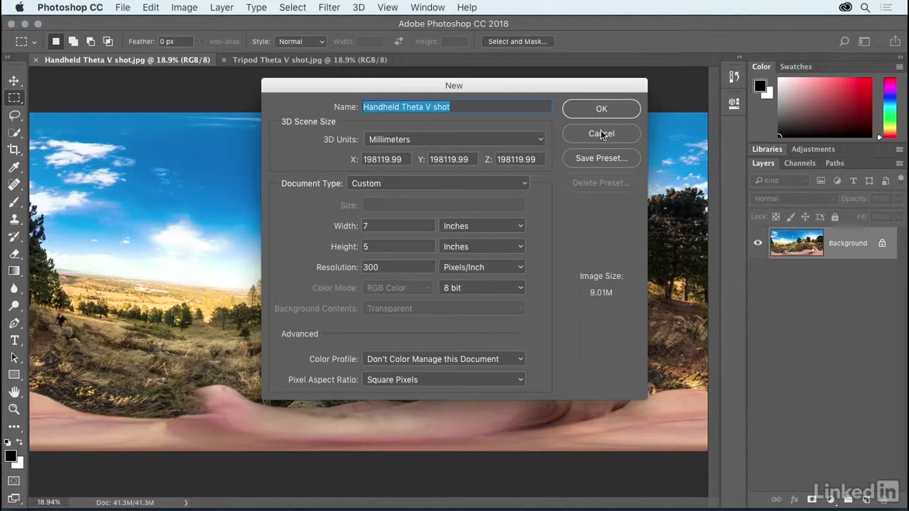
click(601, 109)
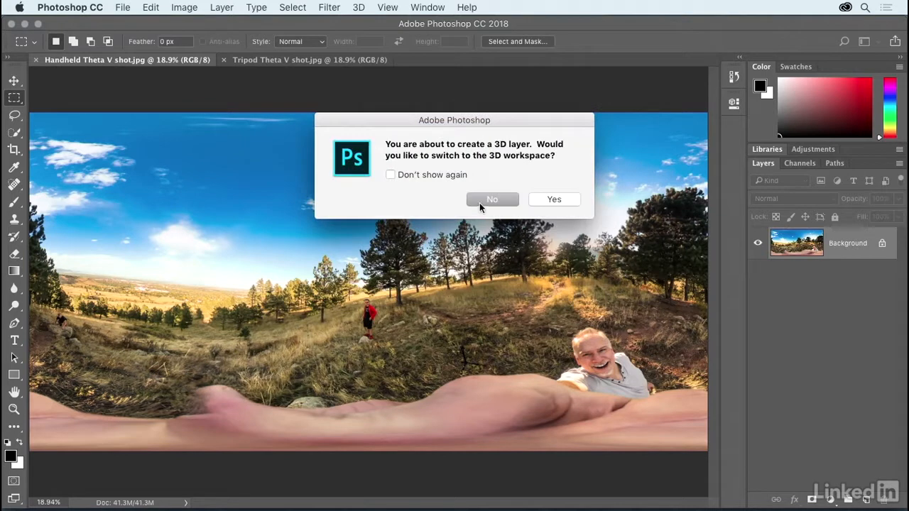
click(554, 198)
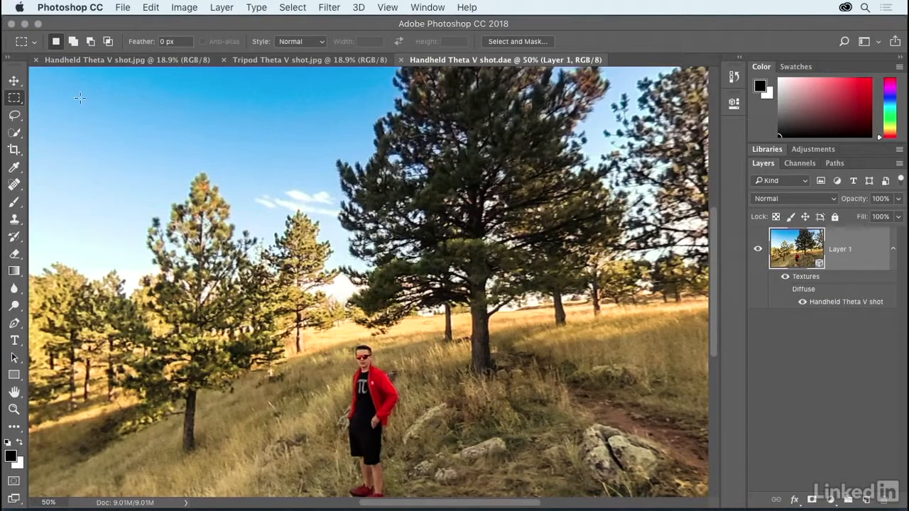
mouse_move(12, 95)
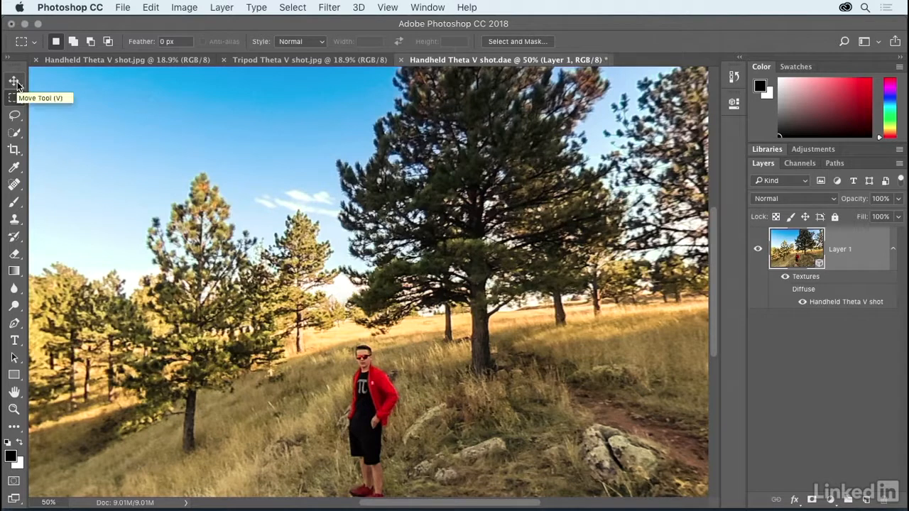
- Orbit the handheld panorama with the Move tool, then bring up the Tripod Theta V shot document
click(11, 81)
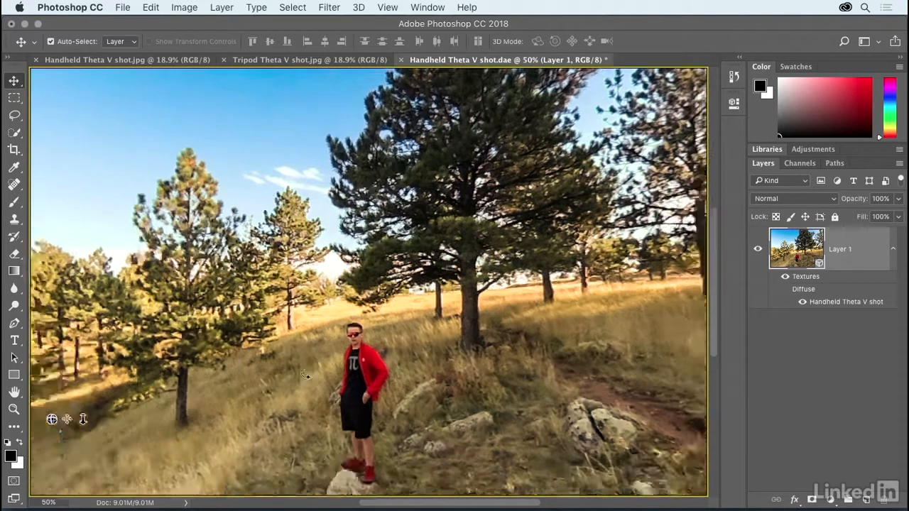
drag(305, 375, 261, 337)
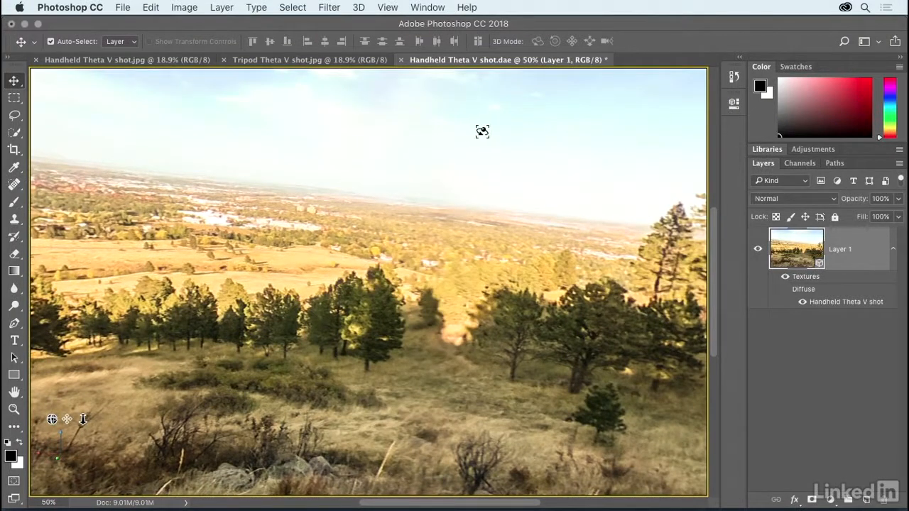
click(311, 60)
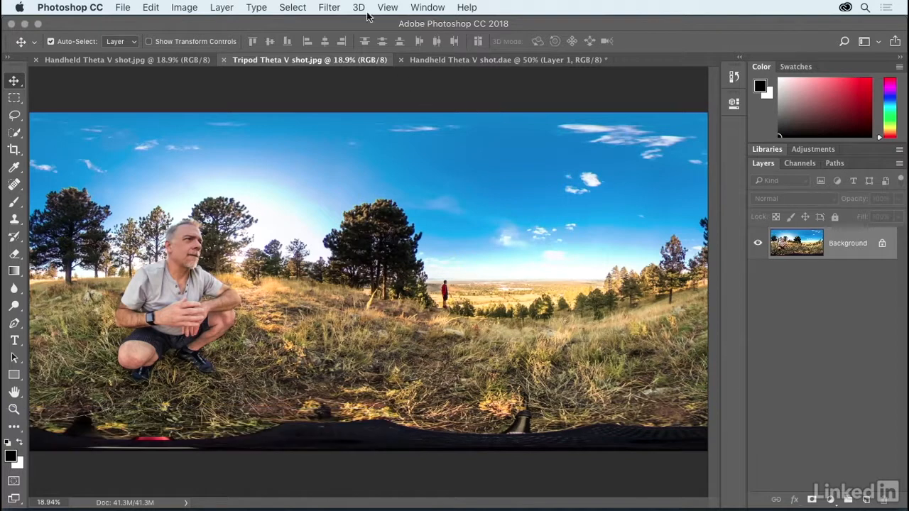
- Import Tripod Theta V shot.jpg as a spherical panorama, declining the 3D workspace
click(358, 8)
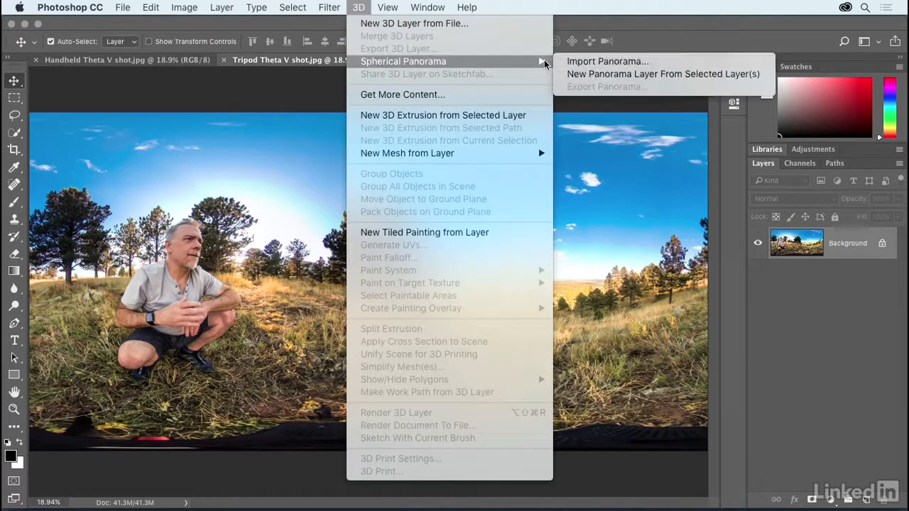
mouse_move(605, 61)
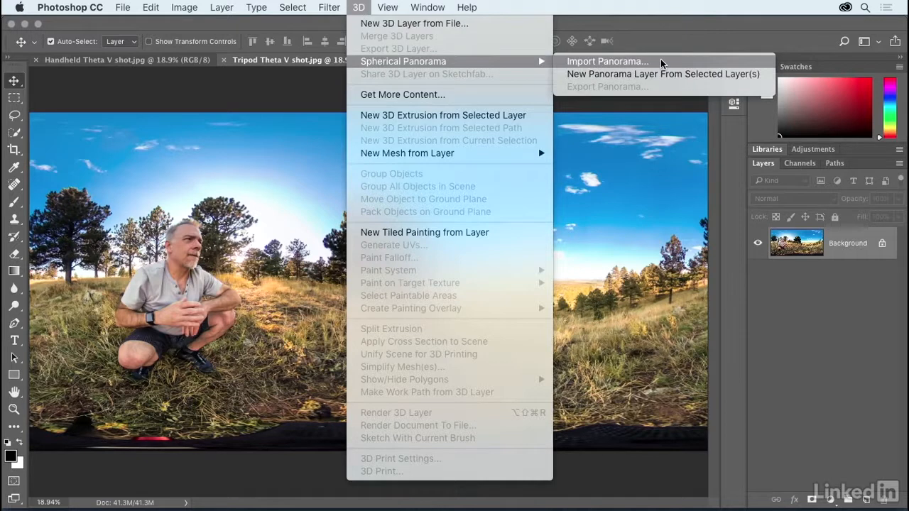
click(603, 61)
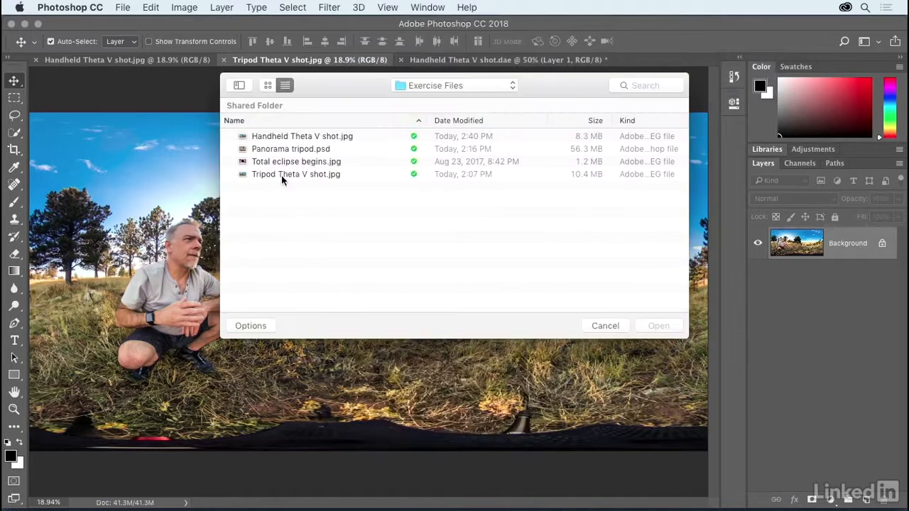
click(295, 174)
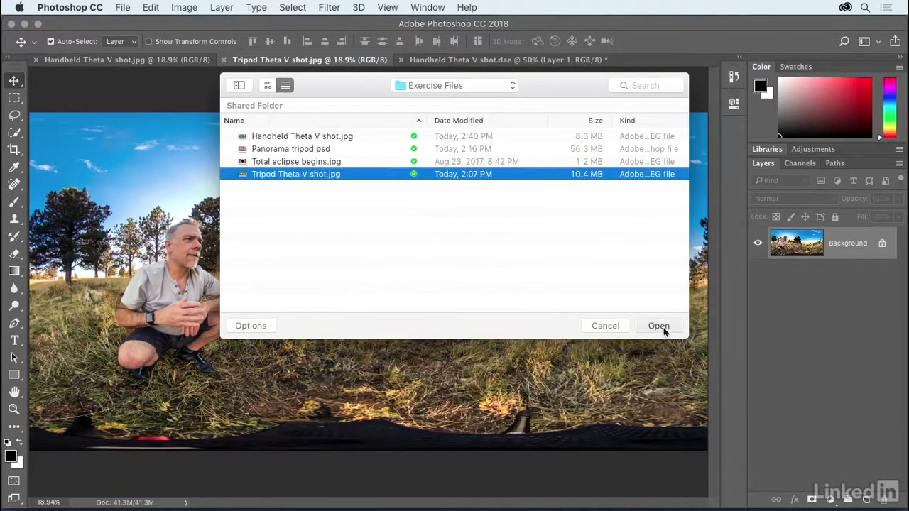
click(658, 325)
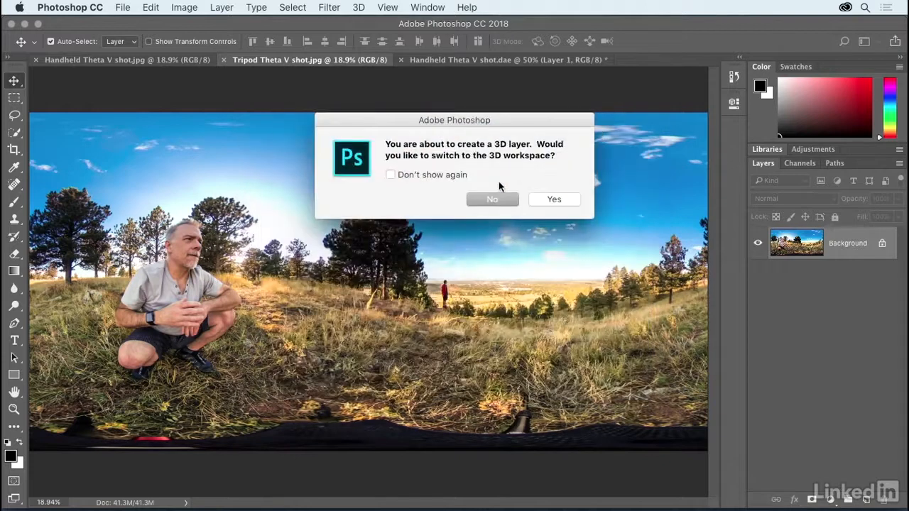
click(554, 199)
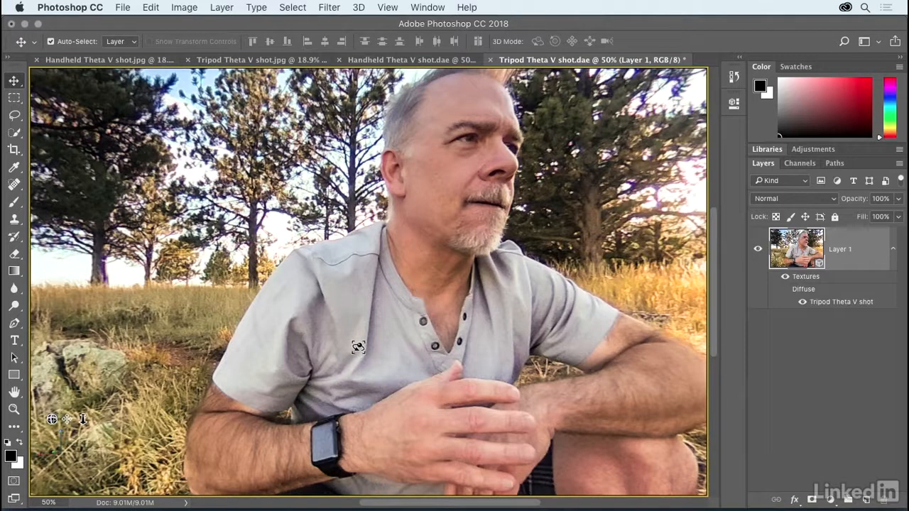
mouse_move(192, 309)
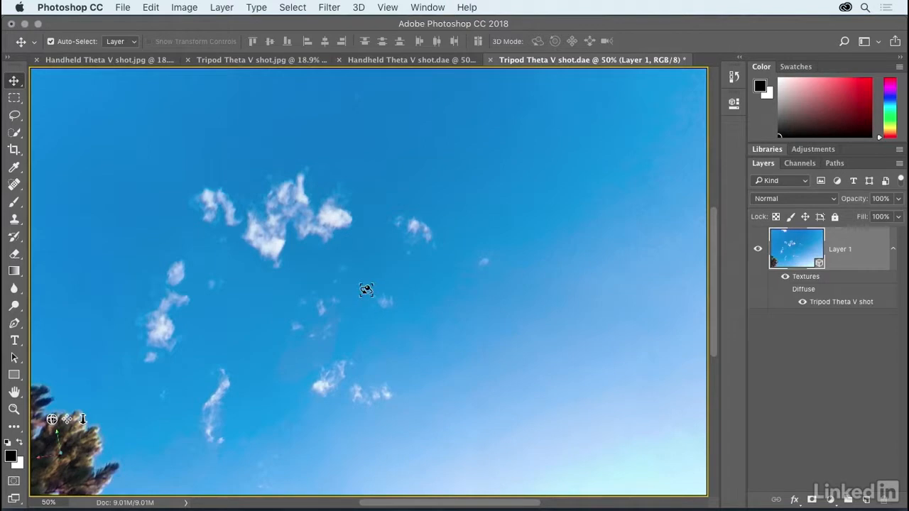
mouse_move(376, 274)
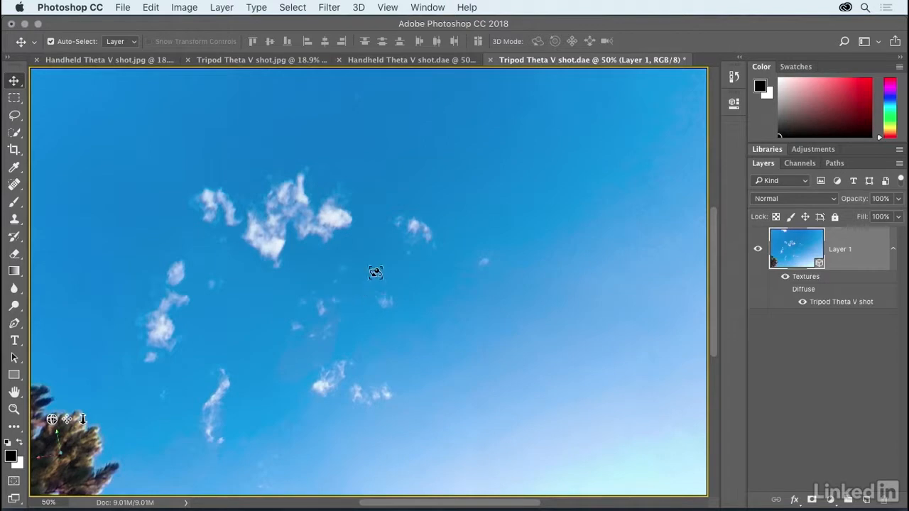
mouse_move(444, 279)
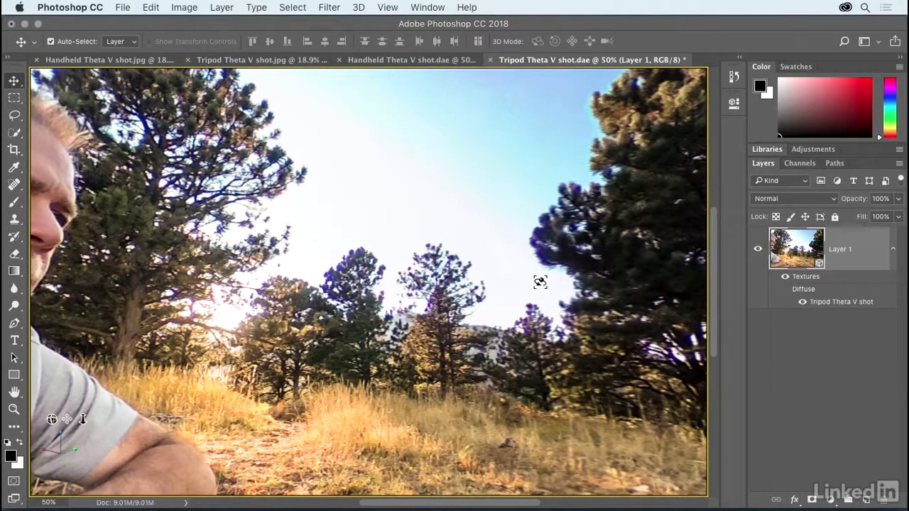
mouse_move(585, 348)
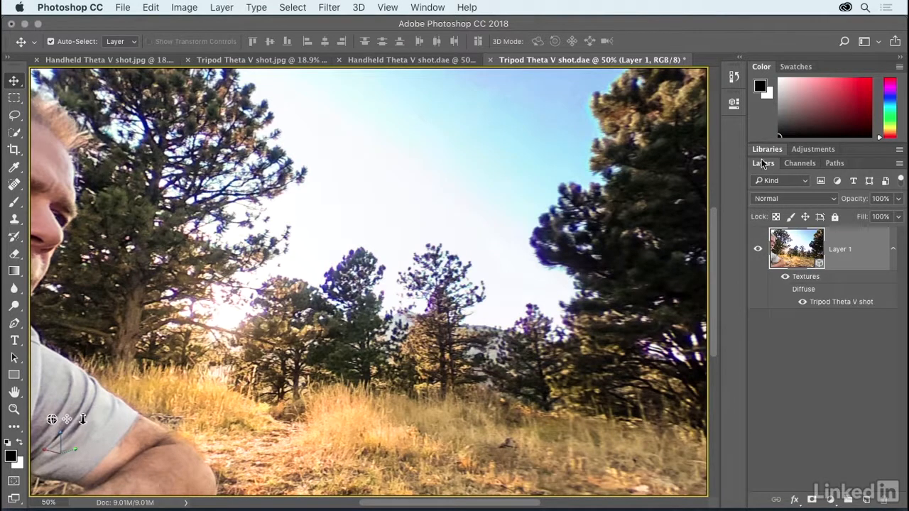
mouse_move(816, 307)
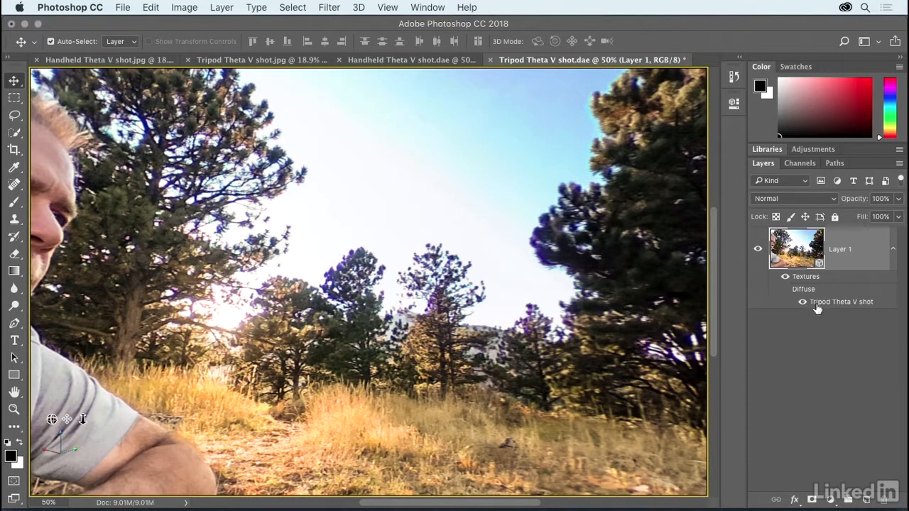
mouse_move(833, 306)
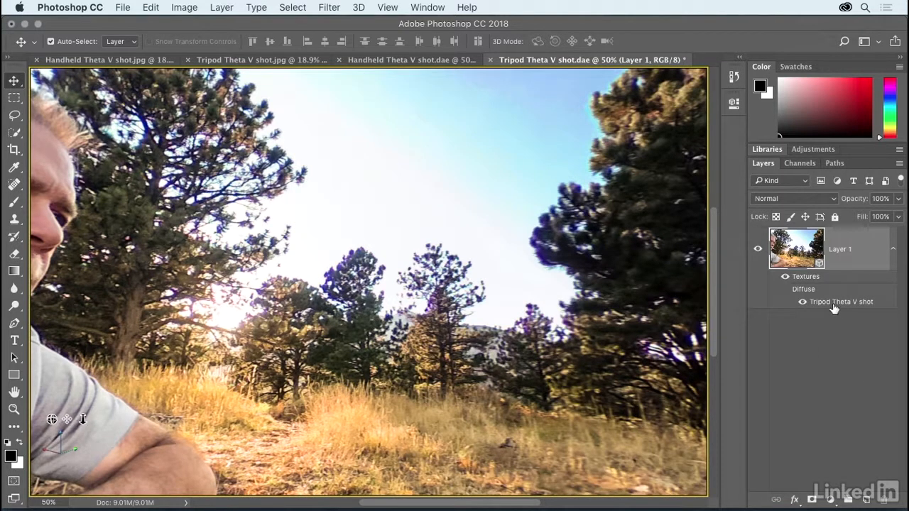
mouse_move(817, 339)
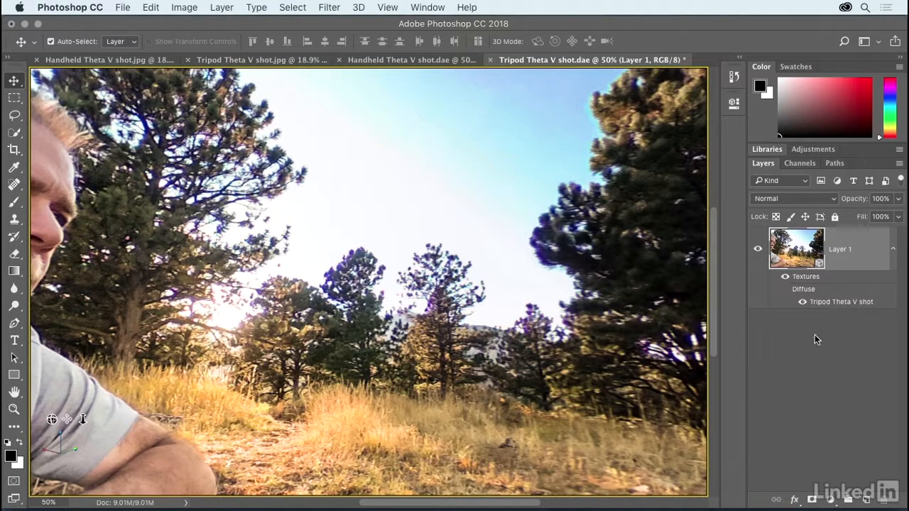
mouse_move(821, 333)
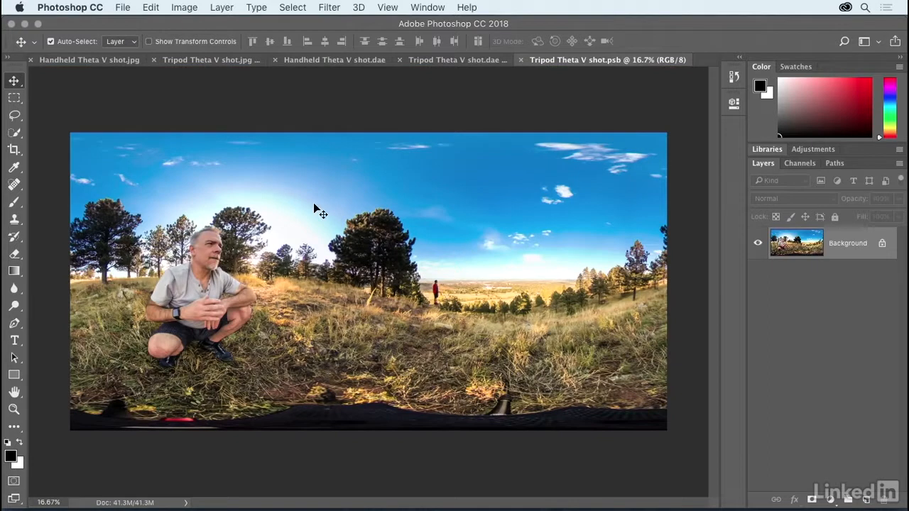
mouse_move(326, 4)
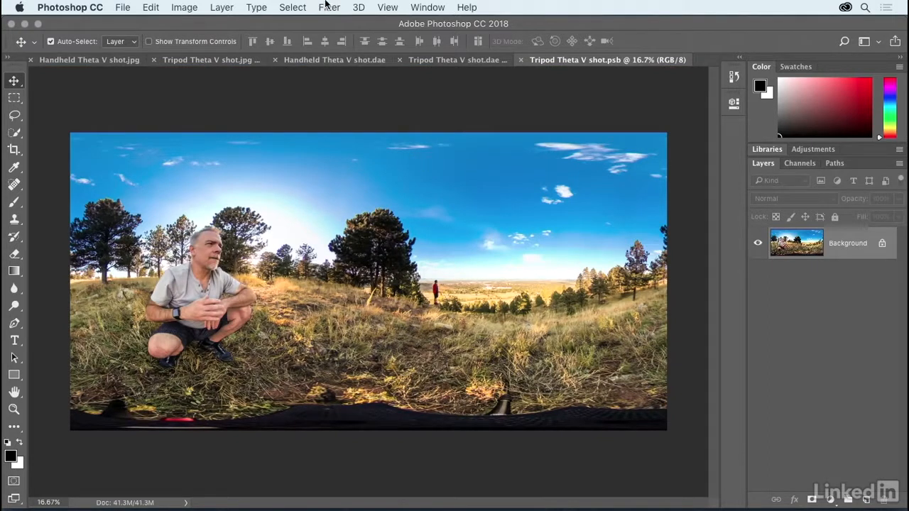
- Apply the Camera Raw Filter to the tripod shot's diffuse texture document
click(328, 7)
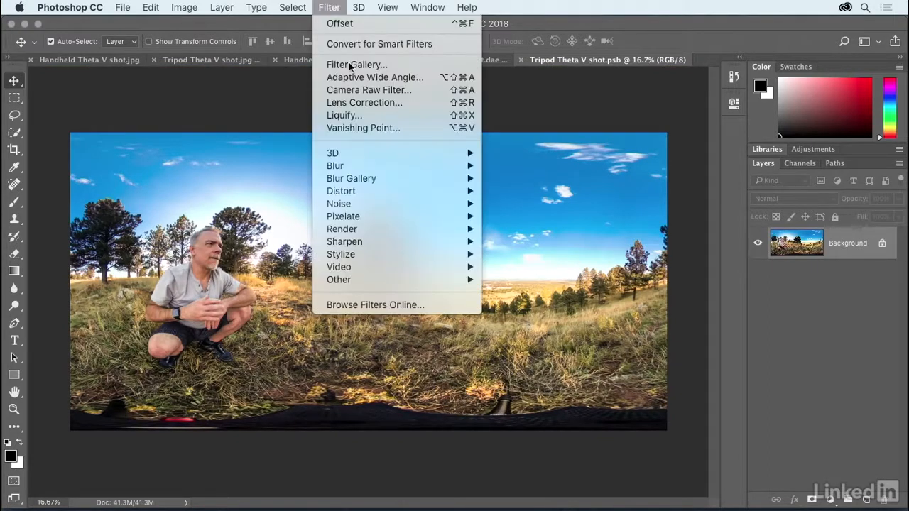
click(369, 89)
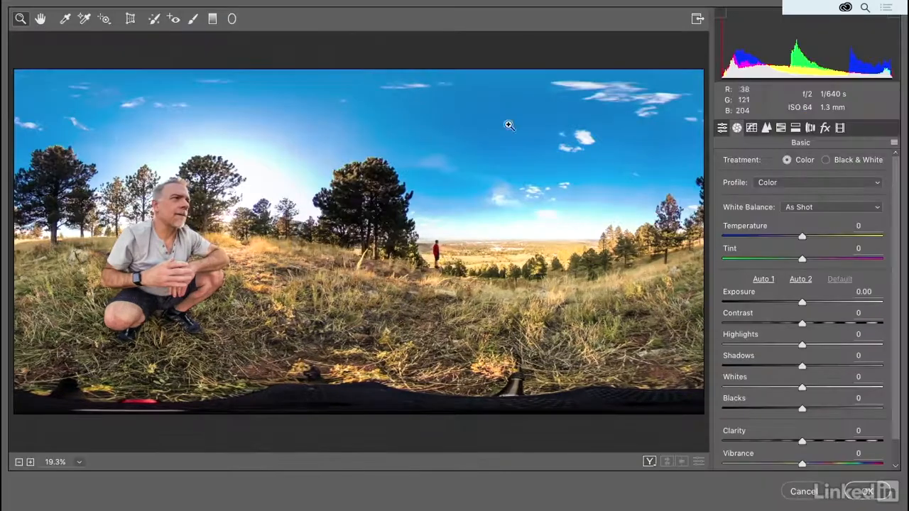
- Zoom in on the tree edges and set Defringe Purple Amount to 10
click(810, 128)
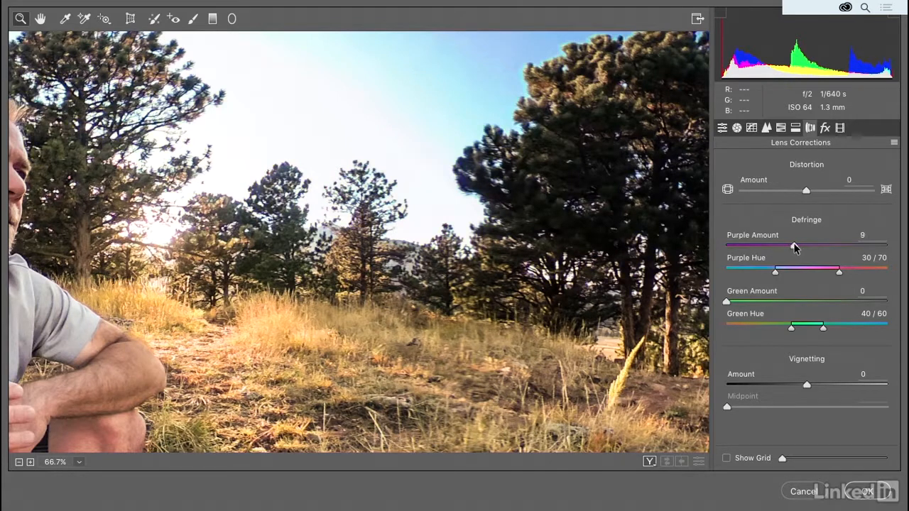
drag(793, 246, 804, 247)
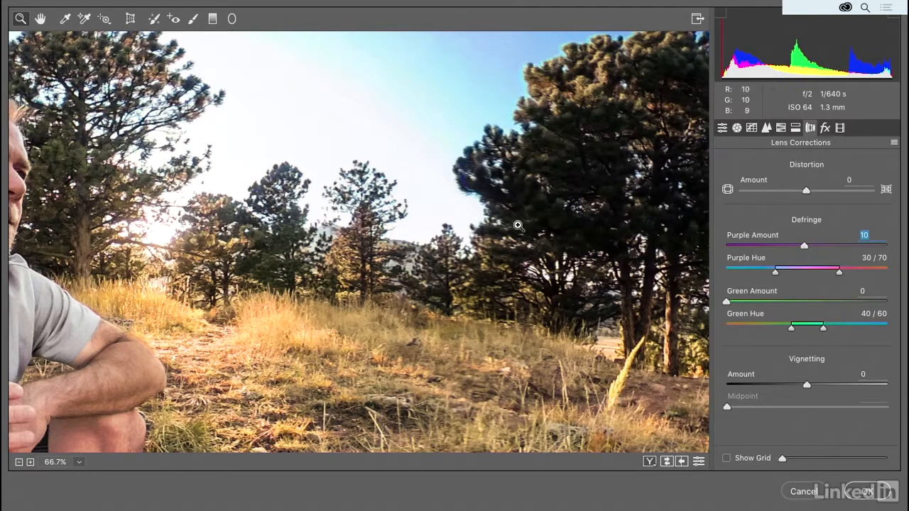
mouse_move(571, 174)
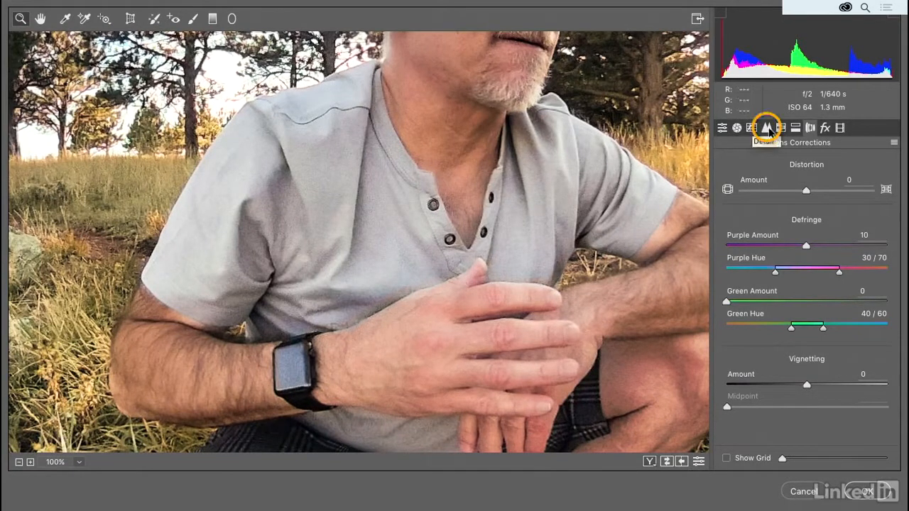
- Raise luminance noise reduction to 50 in the Detail panel
click(766, 128)
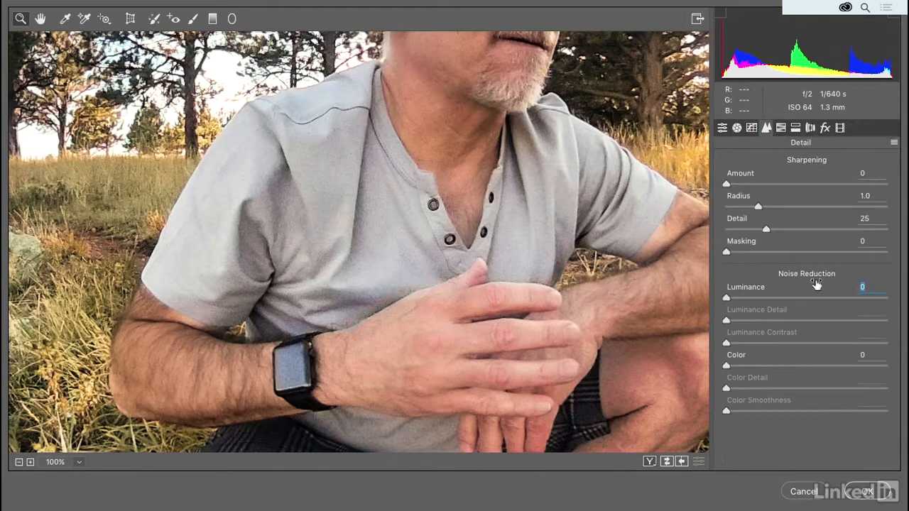
drag(726, 297, 773, 298)
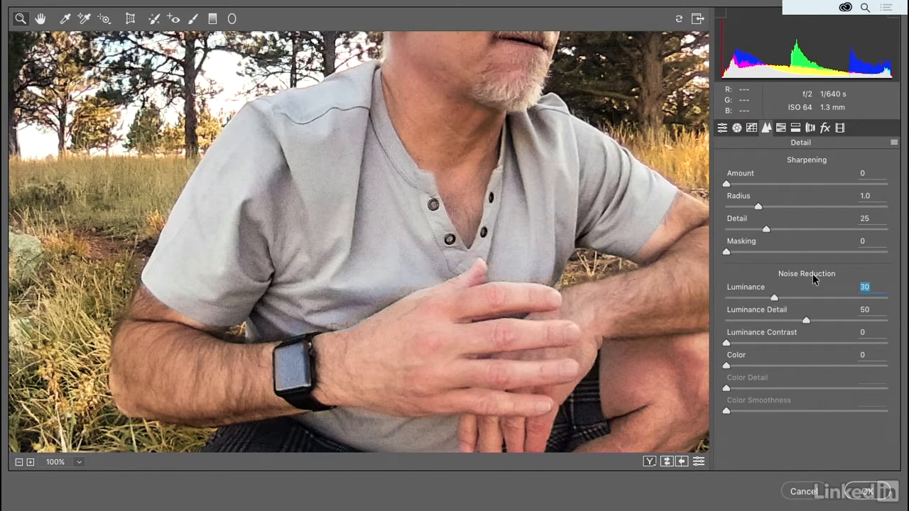
drag(774, 297, 806, 297)
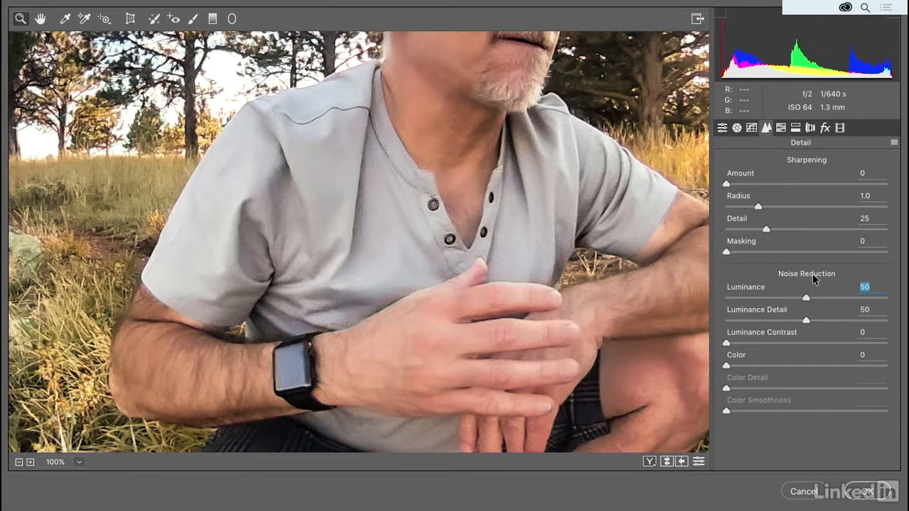
mouse_move(664, 222)
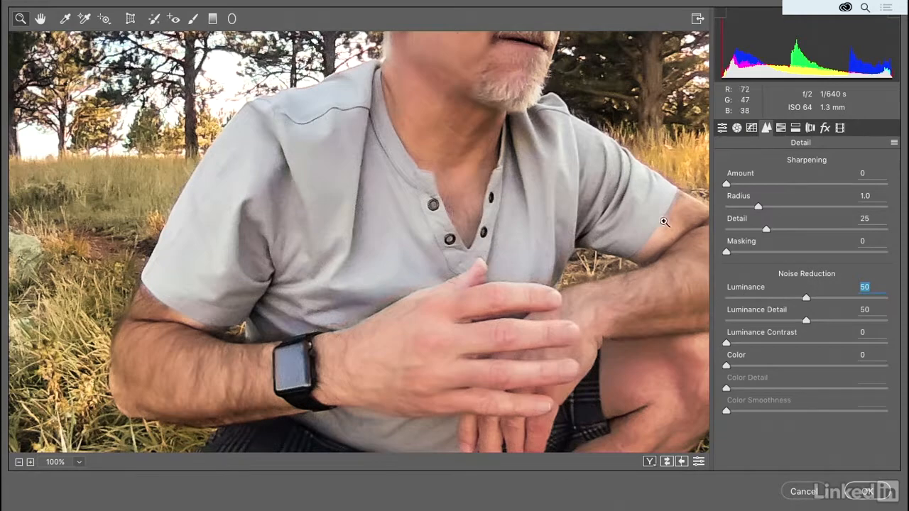
- Set sharpening amount 50 with detail 0 and commit the Camera Raw corrections
drag(727, 183, 781, 183)
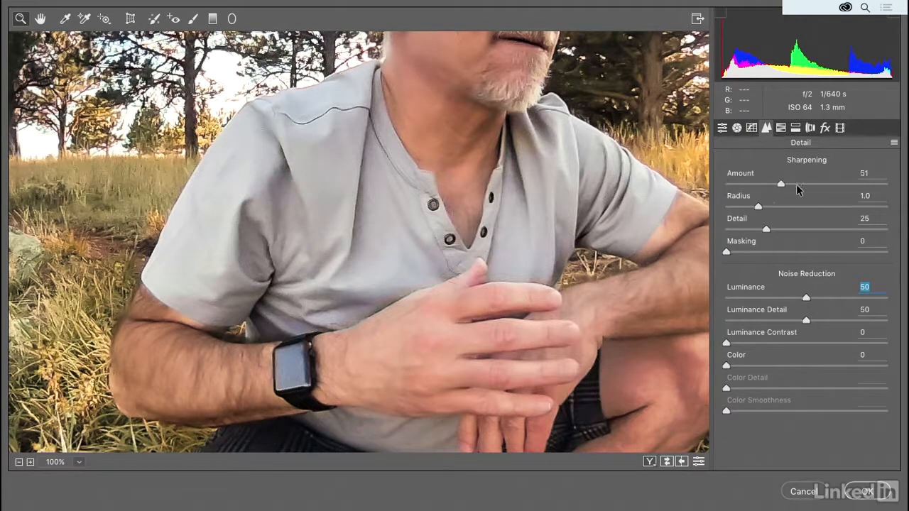
drag(781, 183, 784, 183)
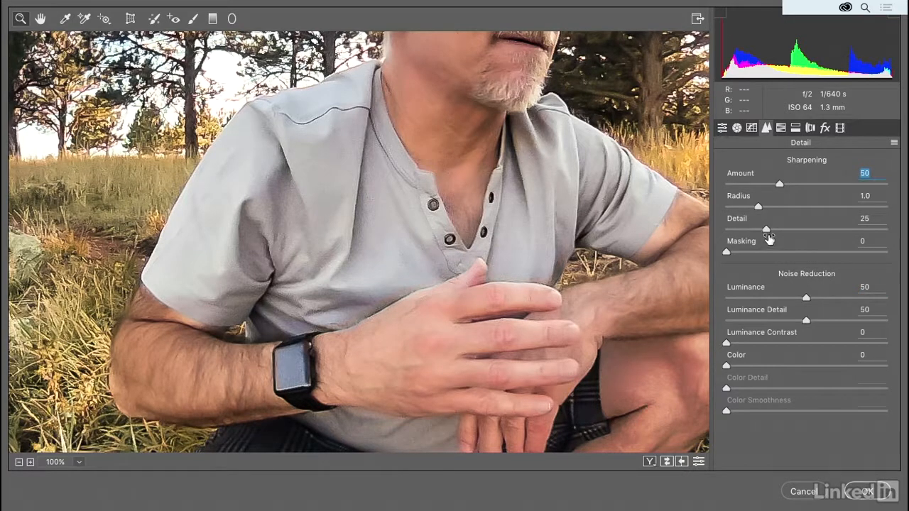
drag(765, 229, 732, 230)
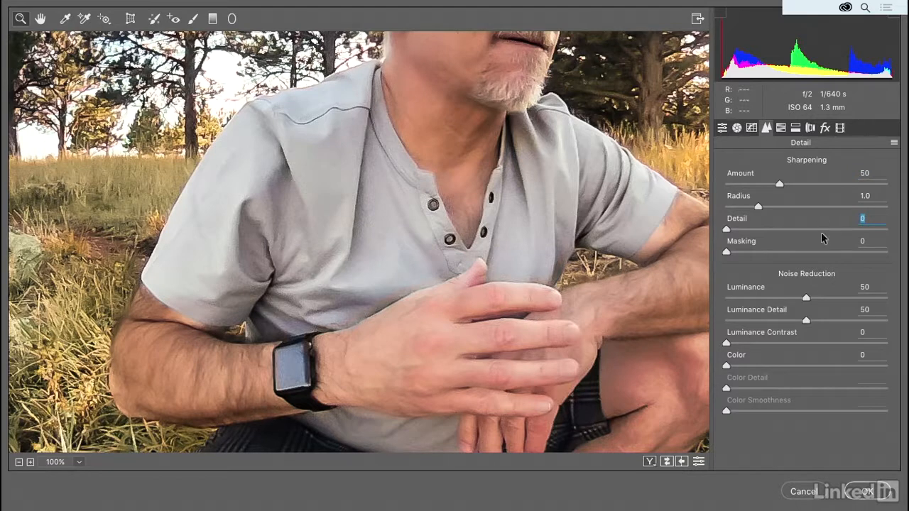
mouse_move(867, 491)
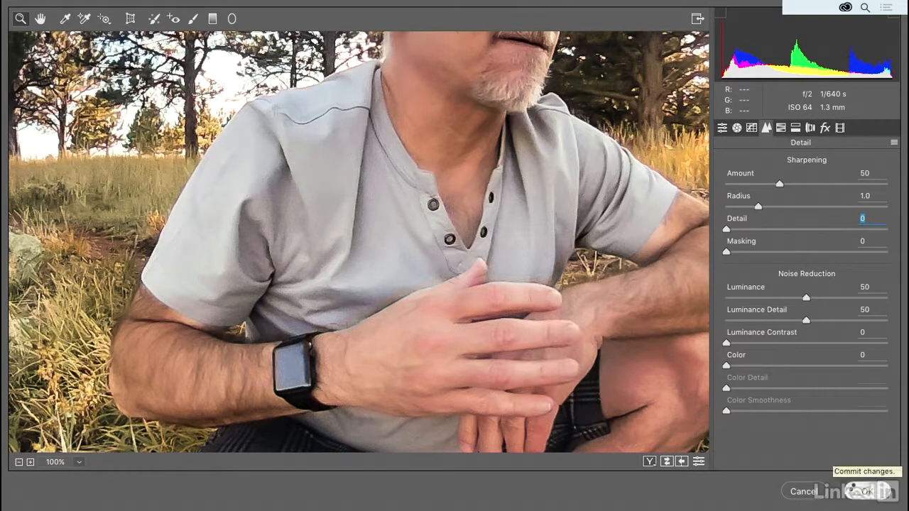
click(871, 492)
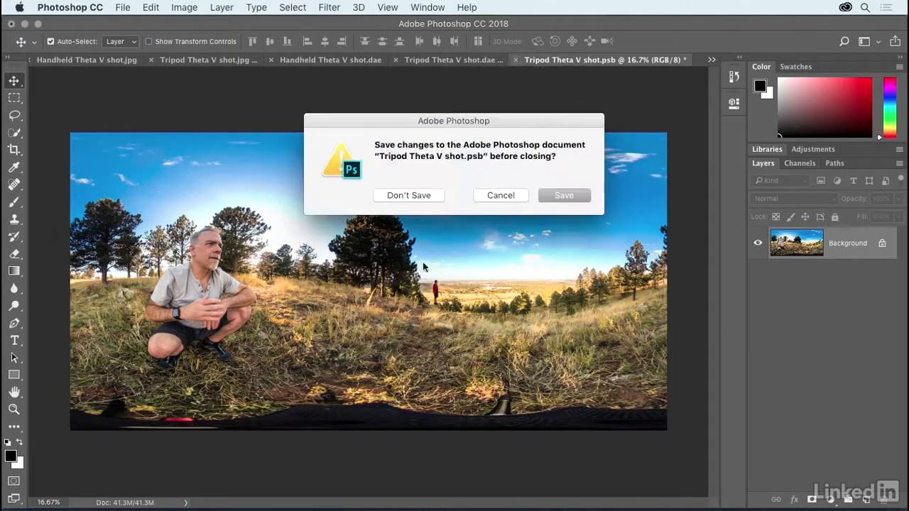
mouse_move(565, 200)
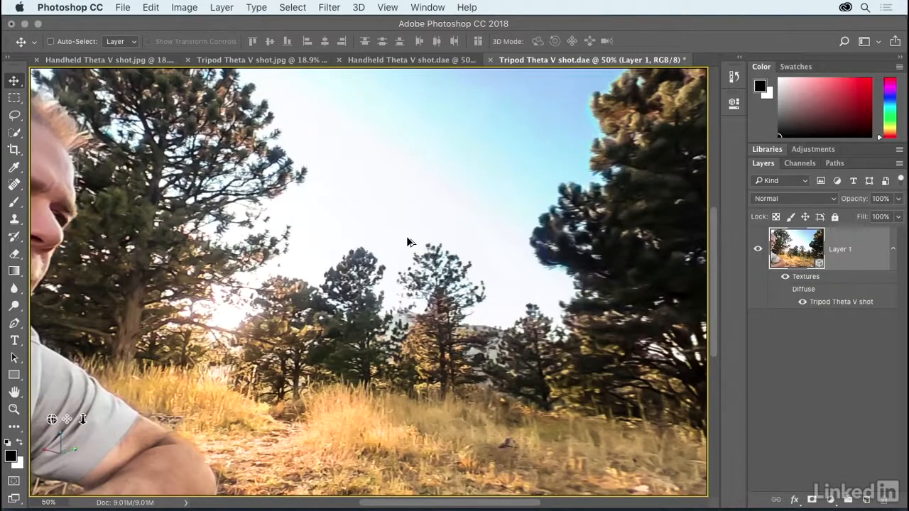
mouse_move(407, 237)
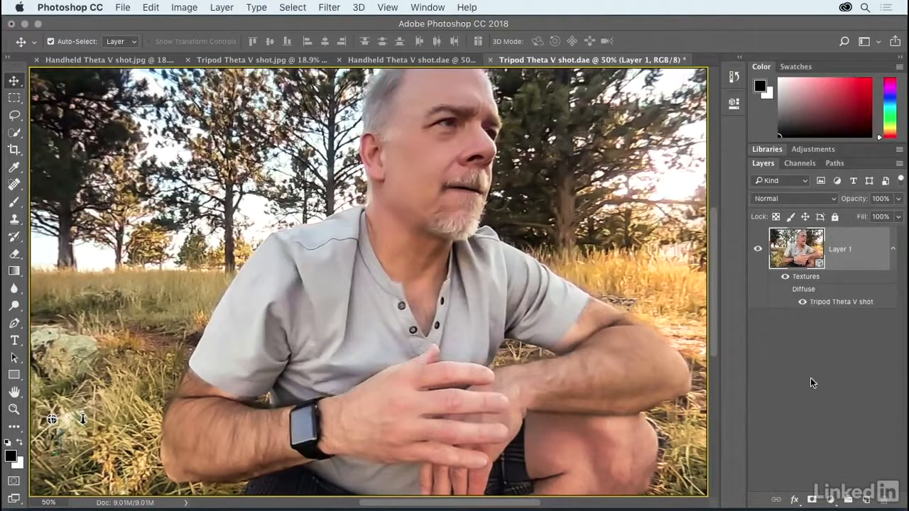
mouse_move(850, 374)
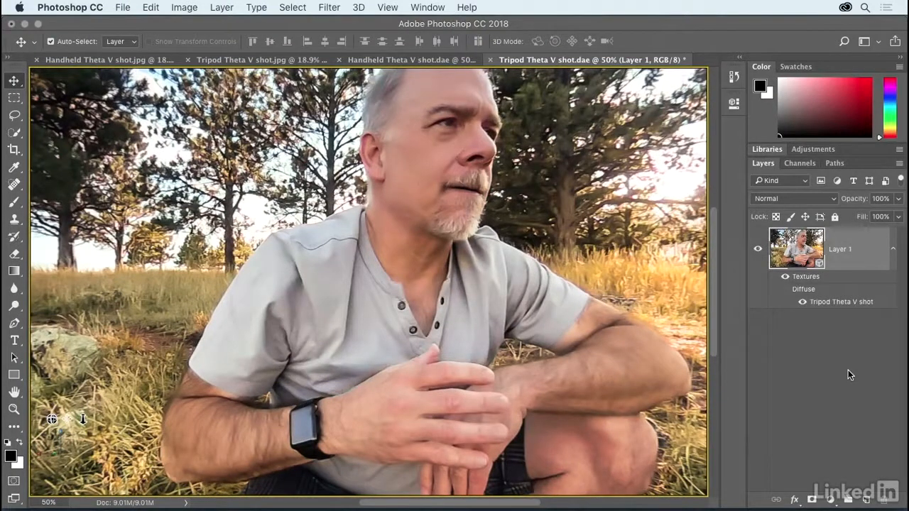